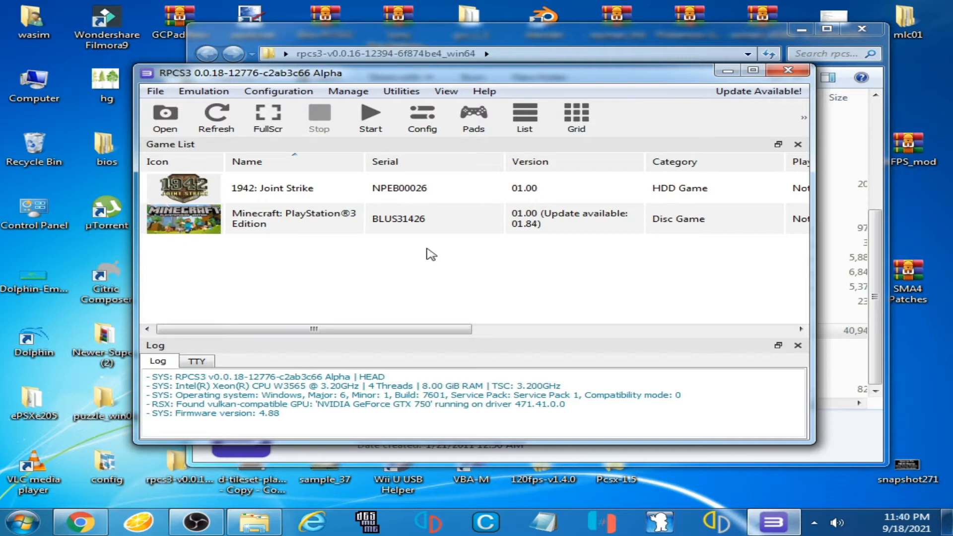
pyautogui.moveTo(334, 236)
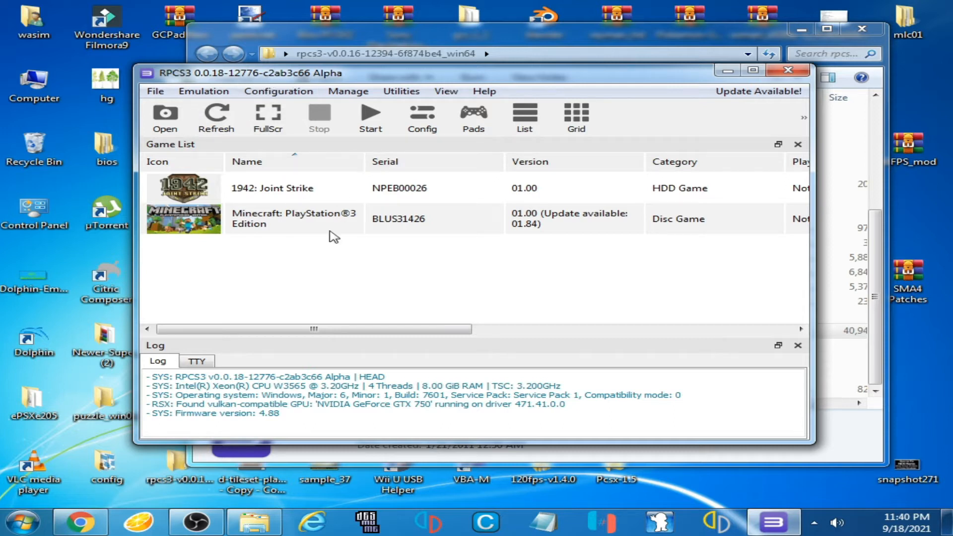
pyautogui.moveTo(506, 221)
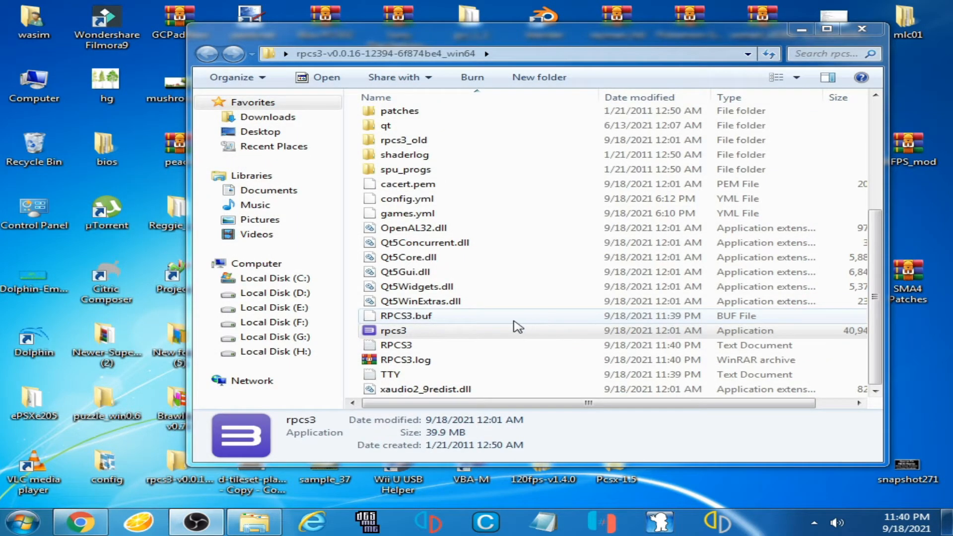
# Show the computer's system information: Intel Xeon CPU, 8 GB RAM, 64-bit Windows
pyautogui.click(406, 316)
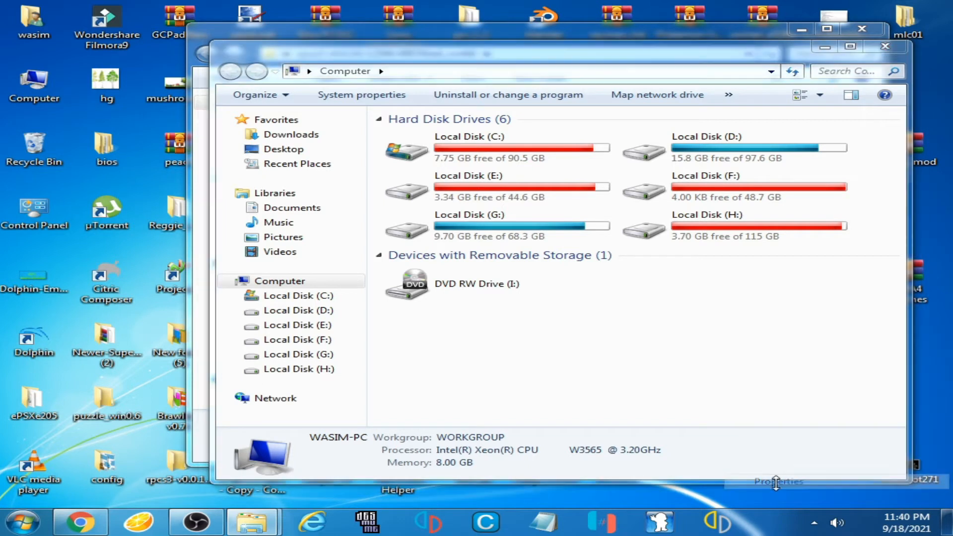
pyautogui.click(362, 94)
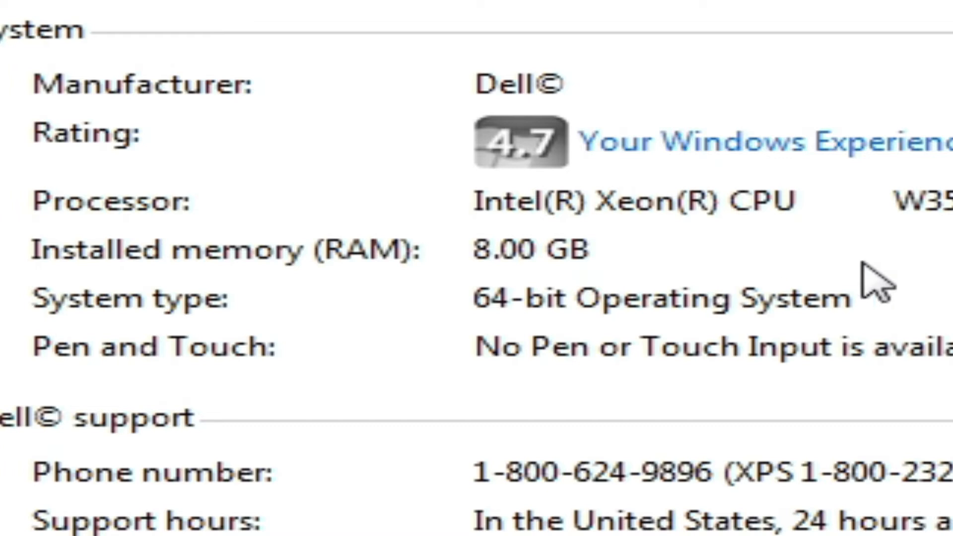
pyautogui.moveTo(879, 283)
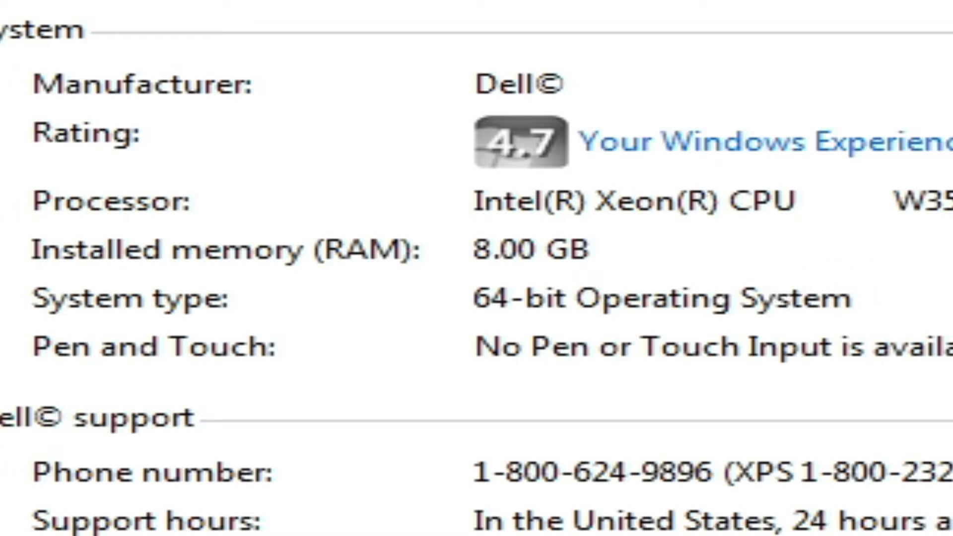
pyautogui.moveTo(788, 286)
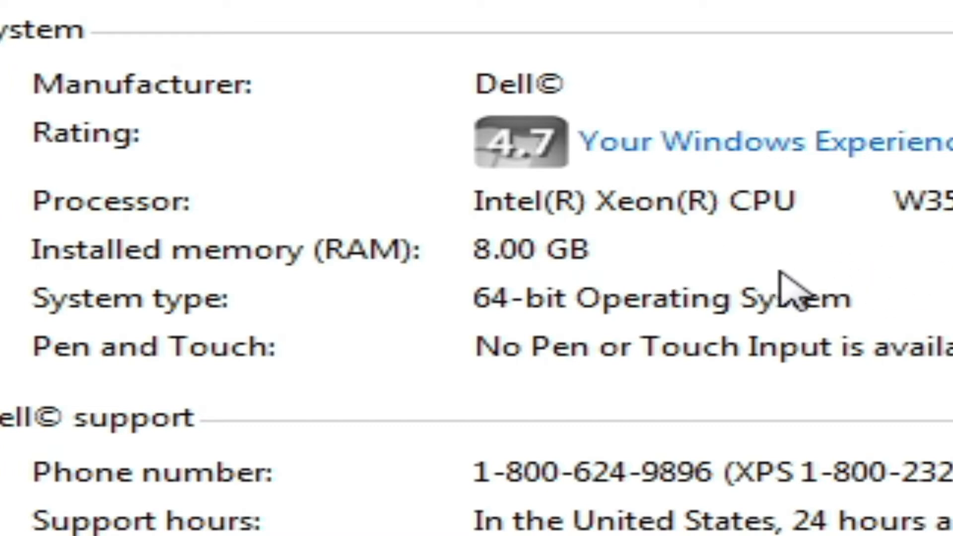
pyautogui.moveTo(860, 289)
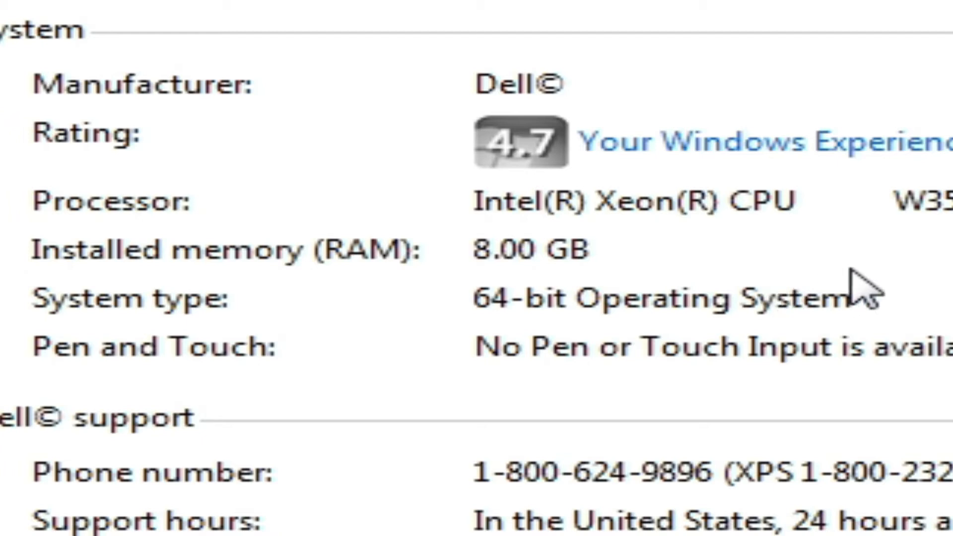
pyautogui.moveTo(879, 298)
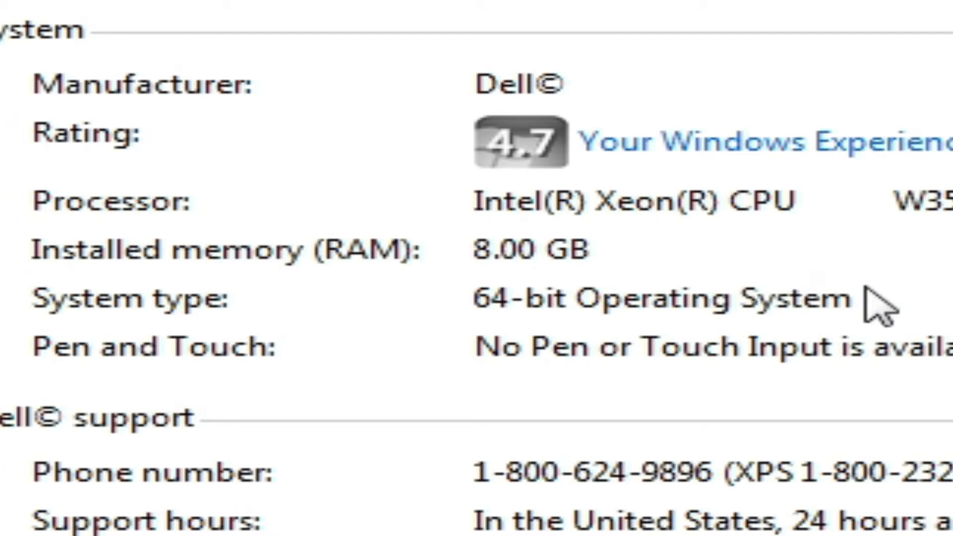
pyautogui.moveTo(876, 307)
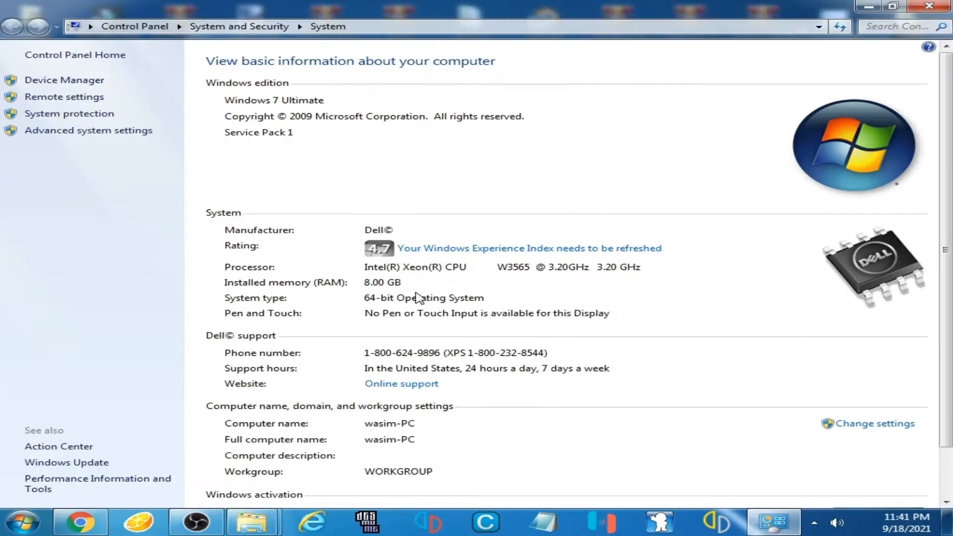
pyautogui.moveTo(487, 300)
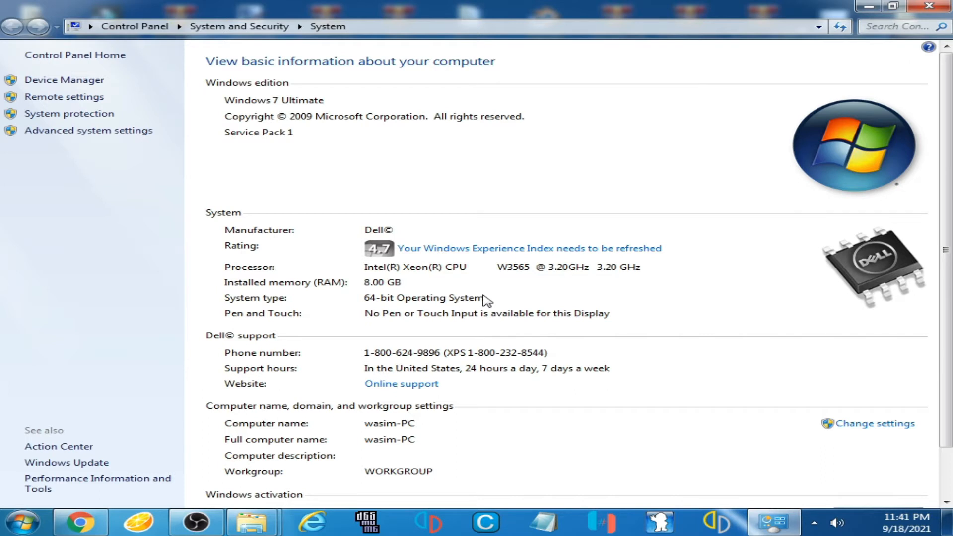
pyautogui.moveTo(57, 437)
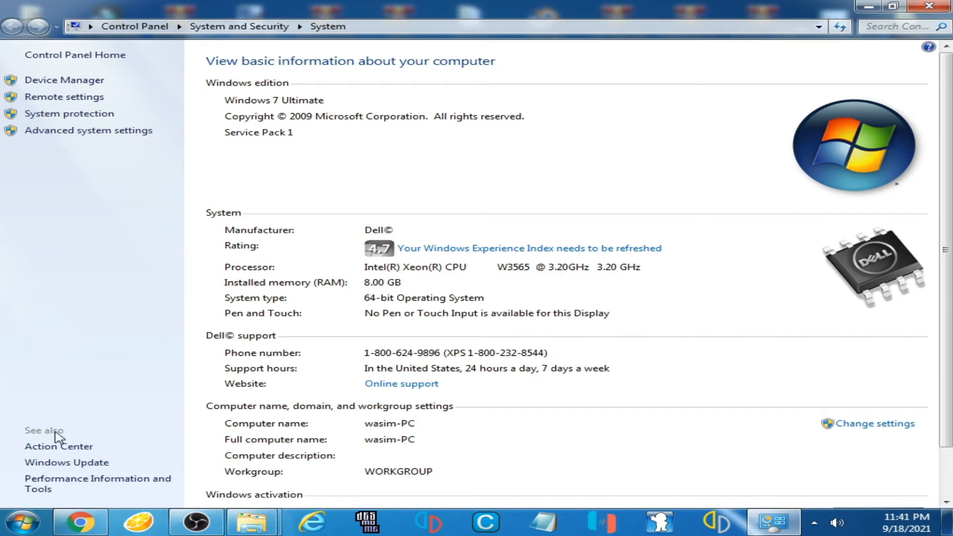
# Search the Start menu for 'msconfig' and launch System Configuration
pyautogui.click(23, 521)
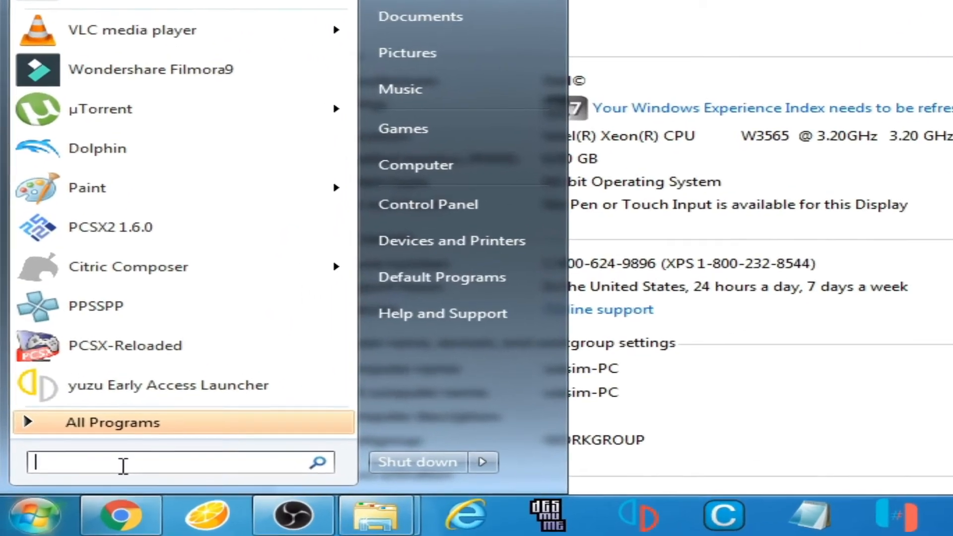
pyautogui.write('m')
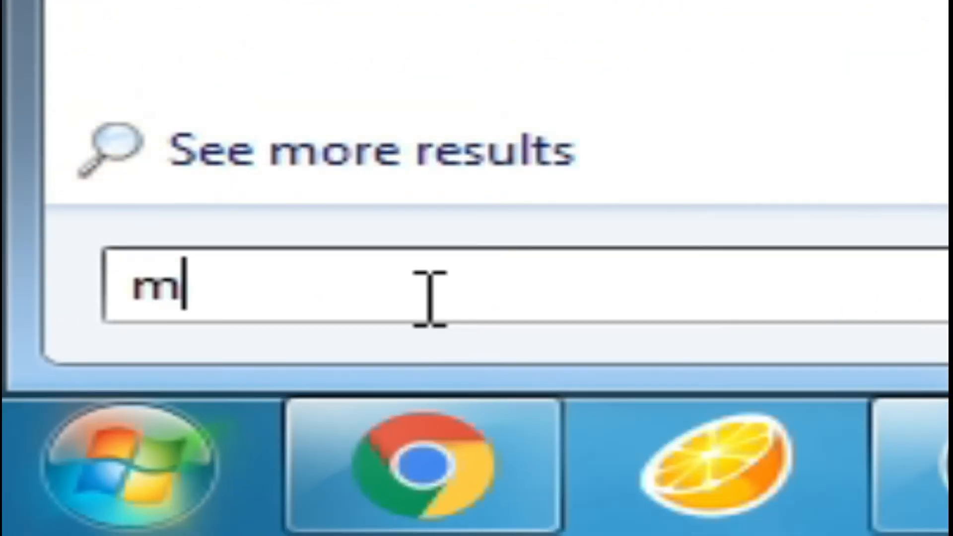
pyautogui.write('sc')
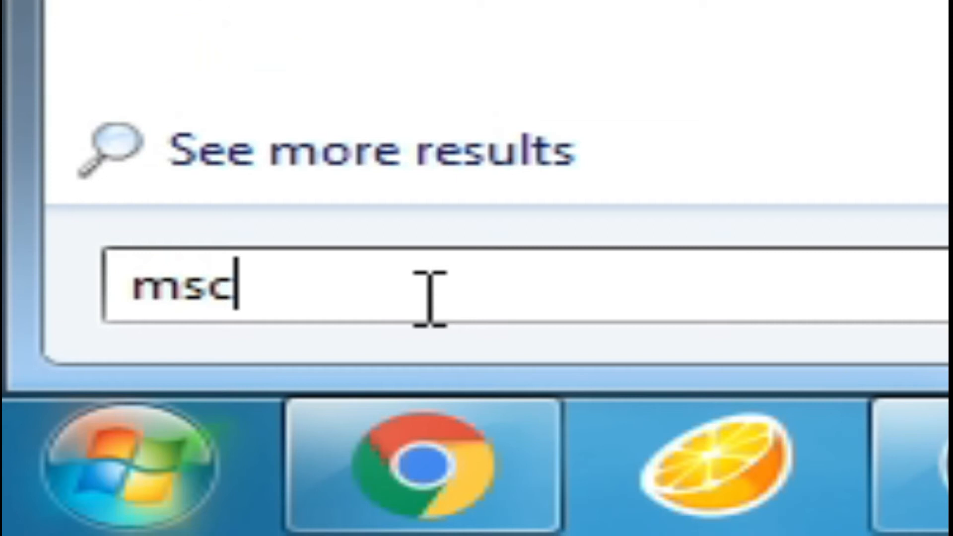
pyautogui.write('onf')
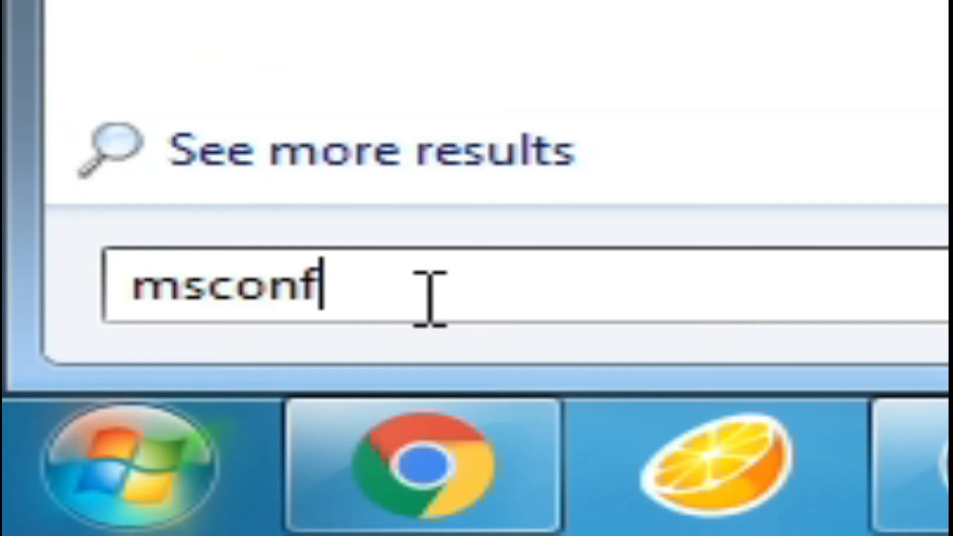
pyautogui.write('ig')
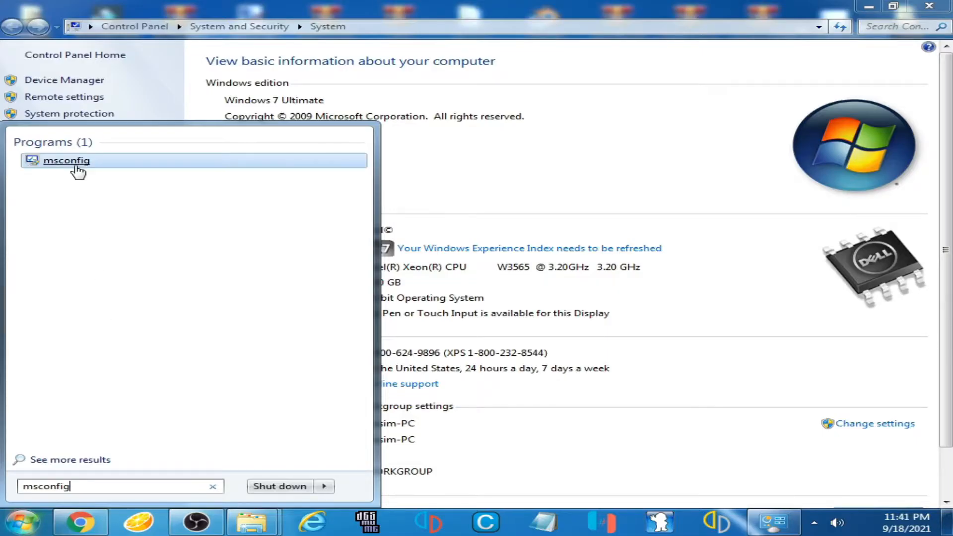
pyautogui.click(67, 160)
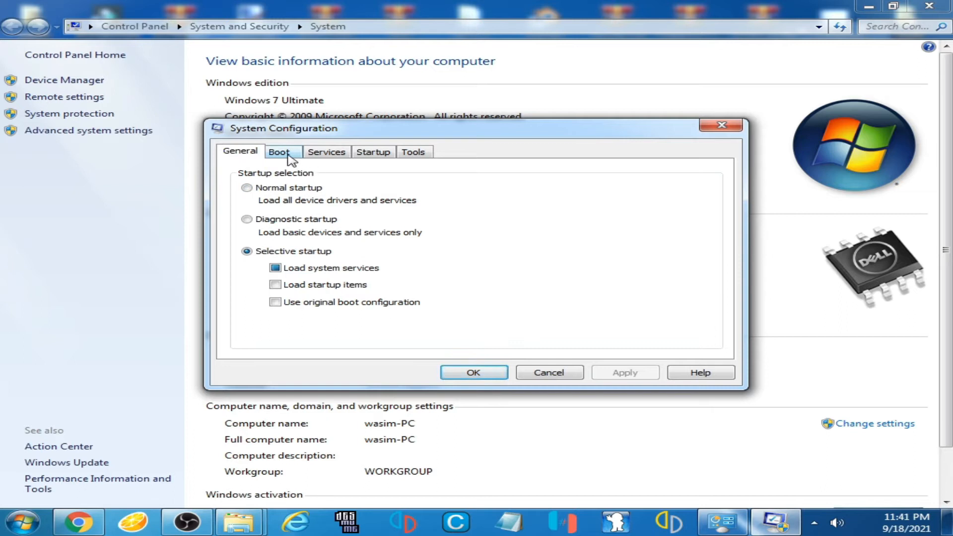
# Enable the Number of processors limit in the advanced boot options, showing 4
pyautogui.click(279, 151)
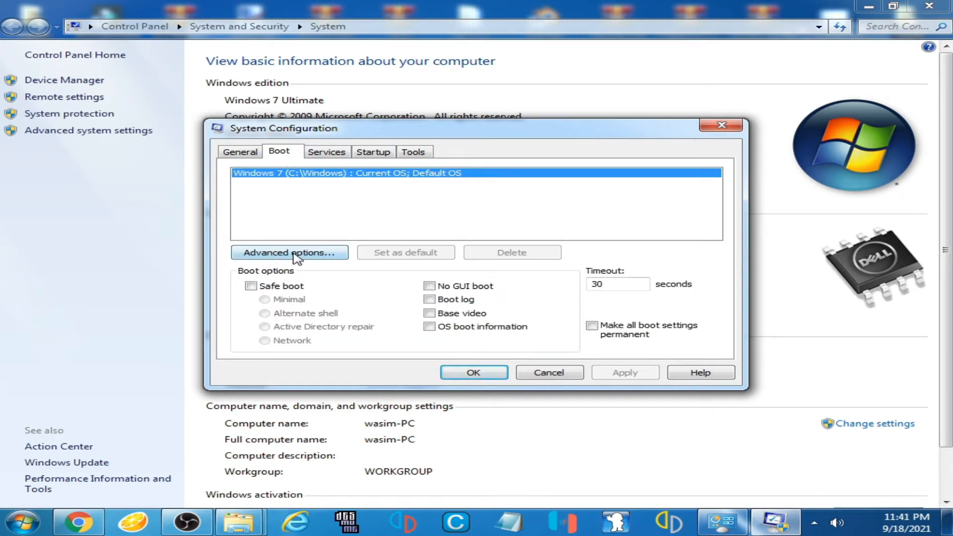
pyautogui.click(289, 252)
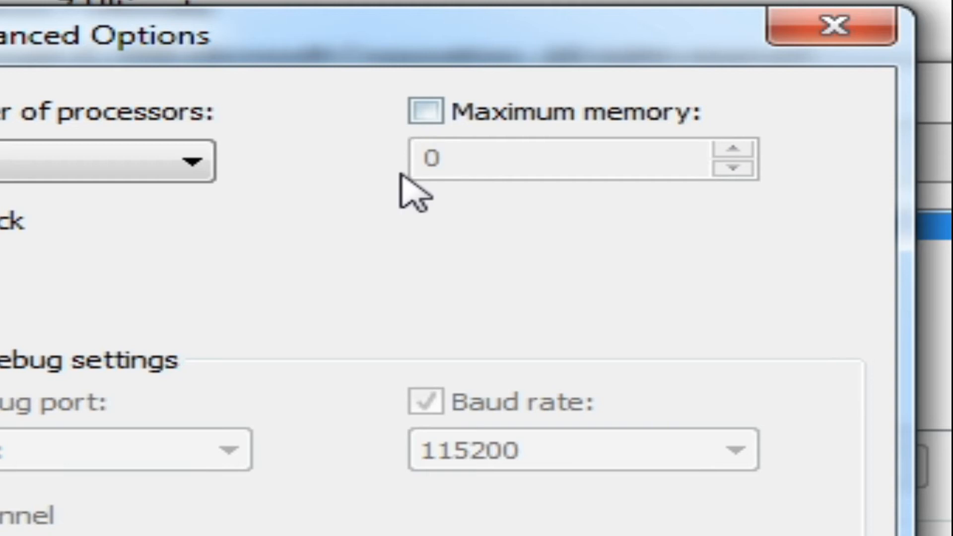
pyautogui.moveTo(401, 267)
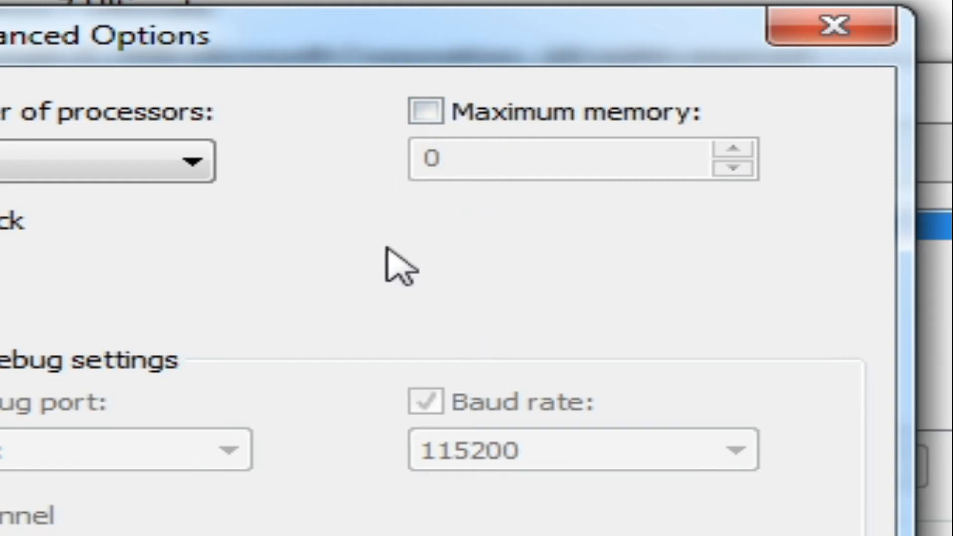
pyautogui.moveTo(538, 358)
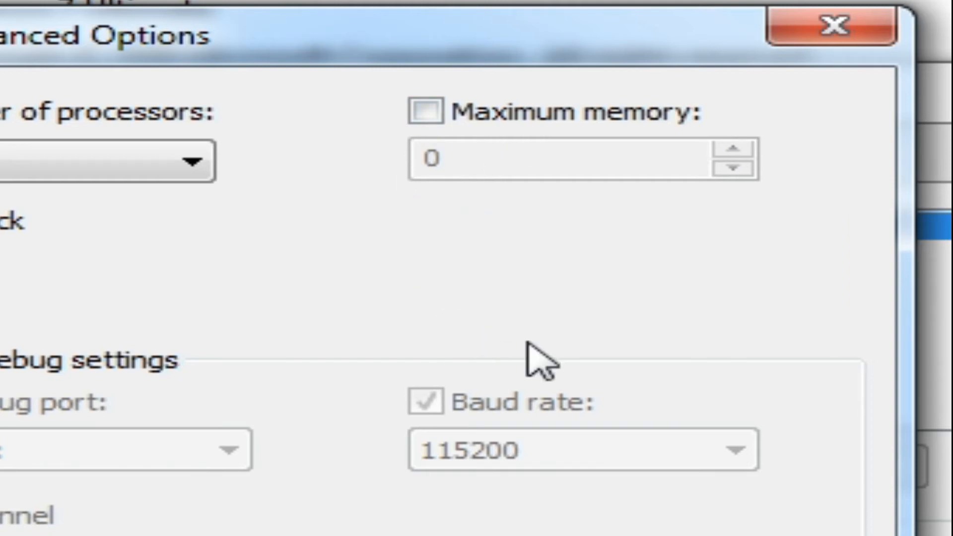
pyautogui.moveTo(458, 149)
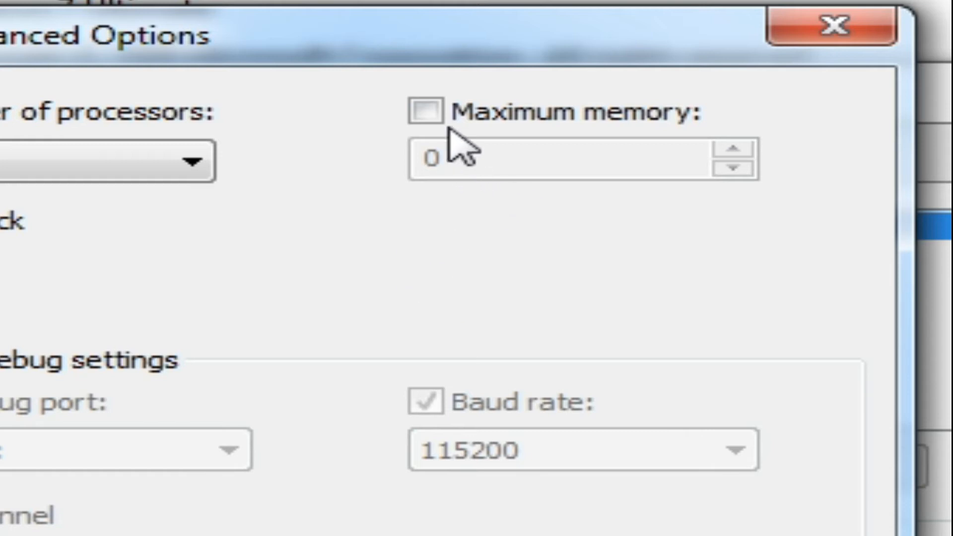
pyautogui.click(425, 113)
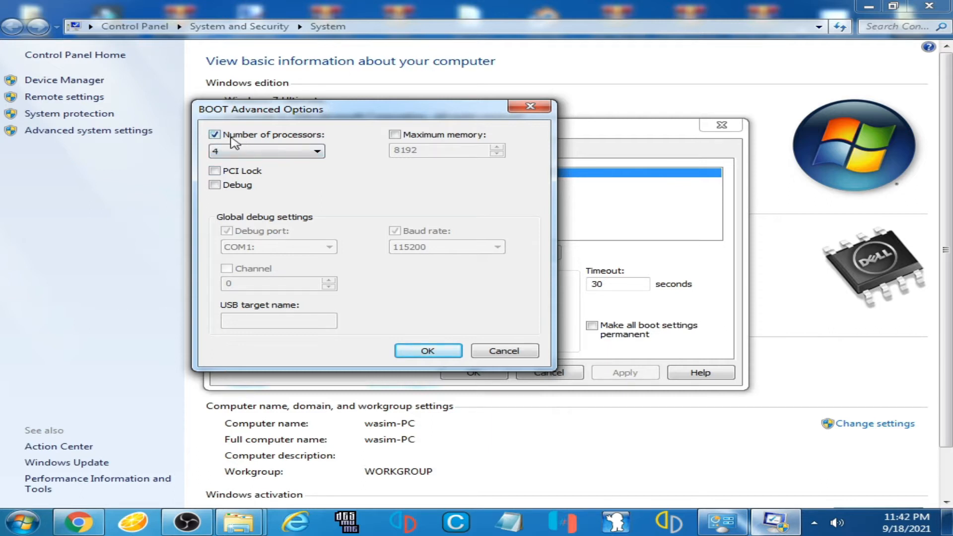
# Choose 4 processors for boot and accept the advanced boot options
pyautogui.click(315, 151)
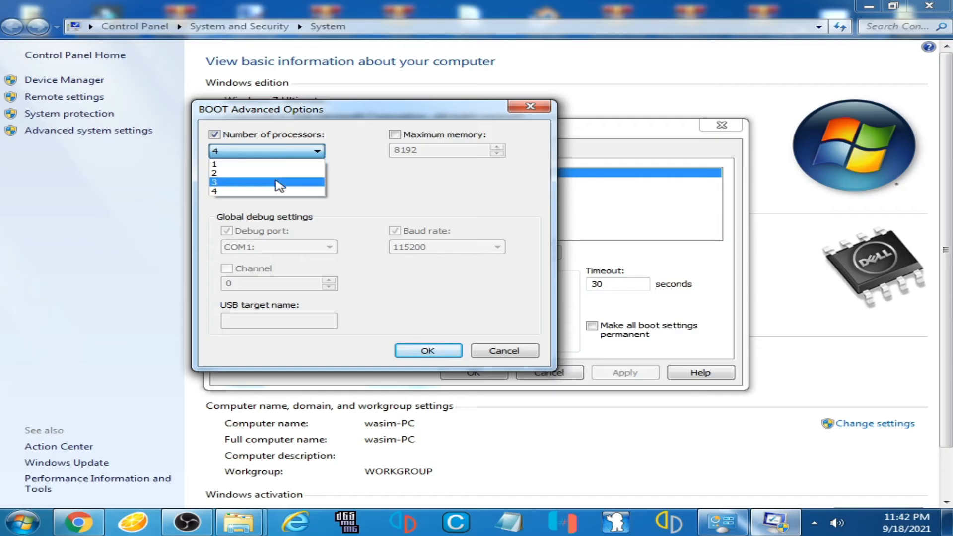
pyautogui.moveTo(264, 191)
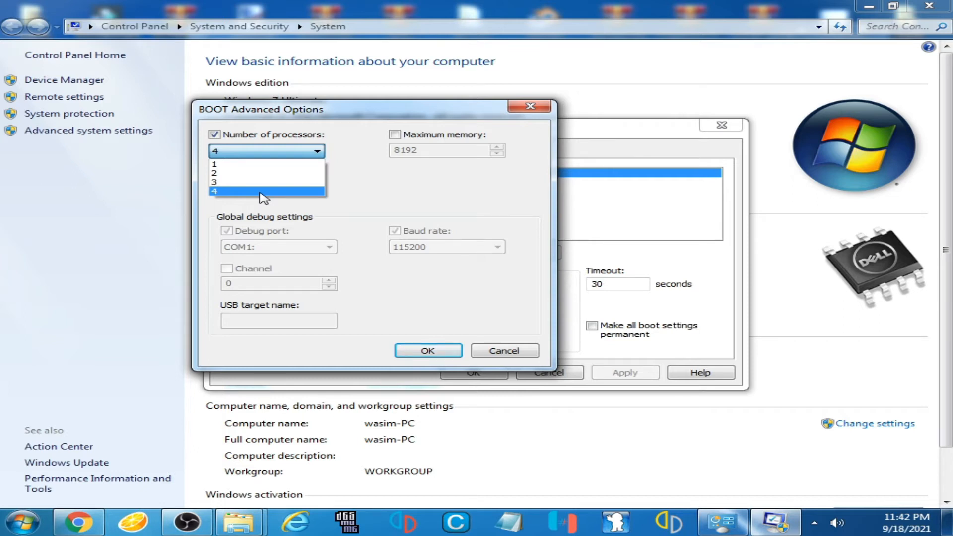
pyautogui.moveTo(247, 198)
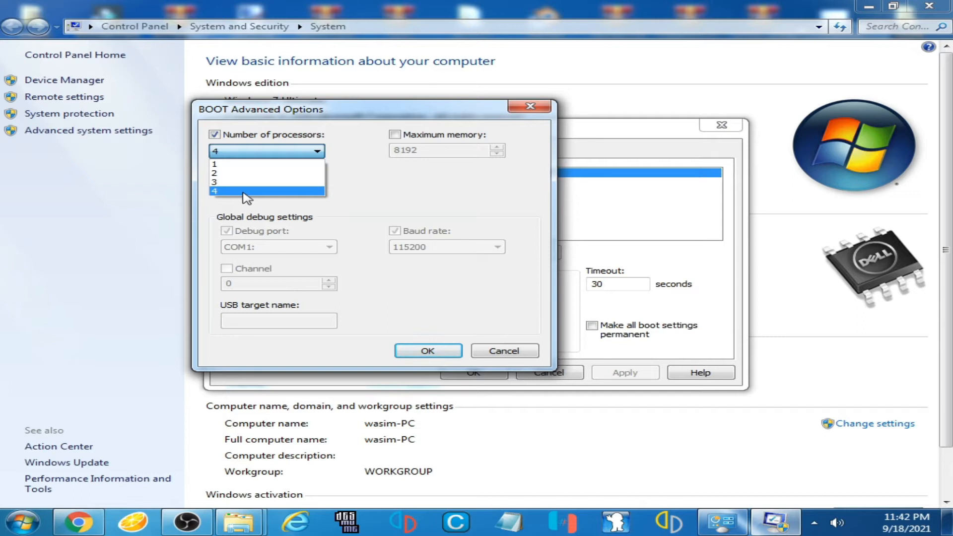
pyautogui.moveTo(250, 198)
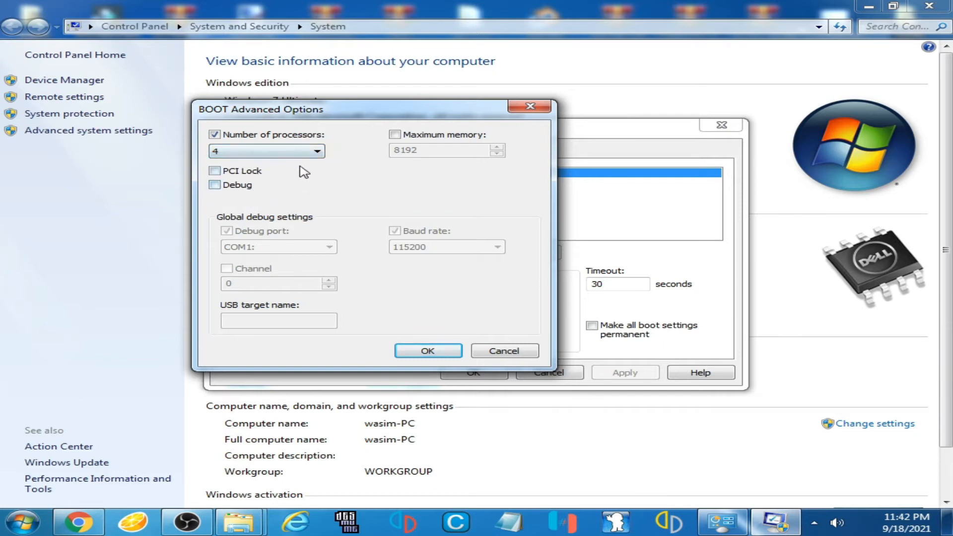
pyautogui.moveTo(402, 237)
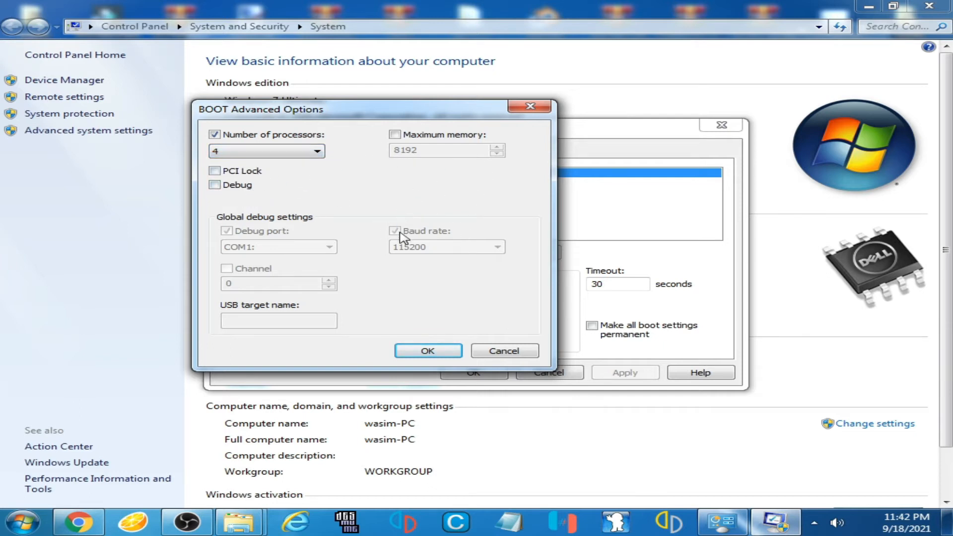
pyautogui.click(427, 351)
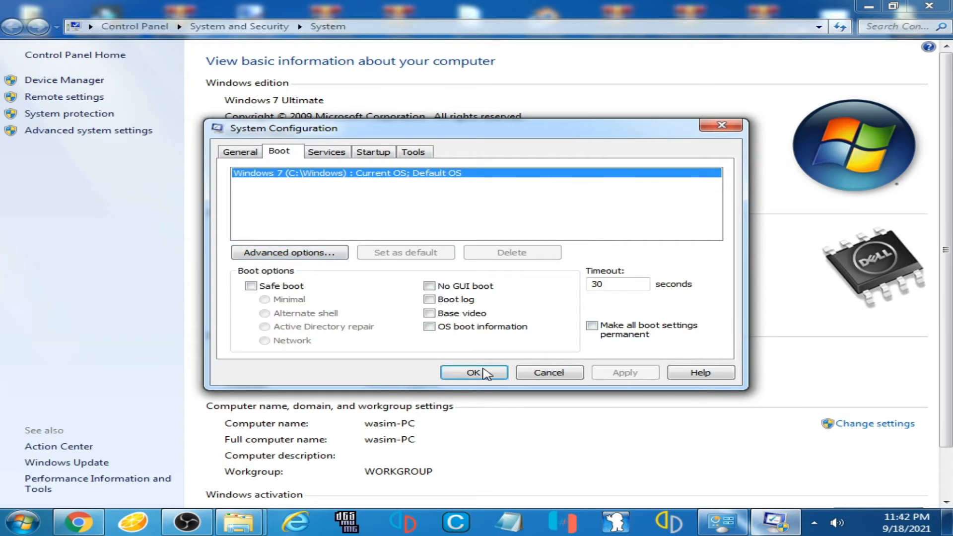
# Save the configuration changes and exit without restarting the computer
pyautogui.click(474, 373)
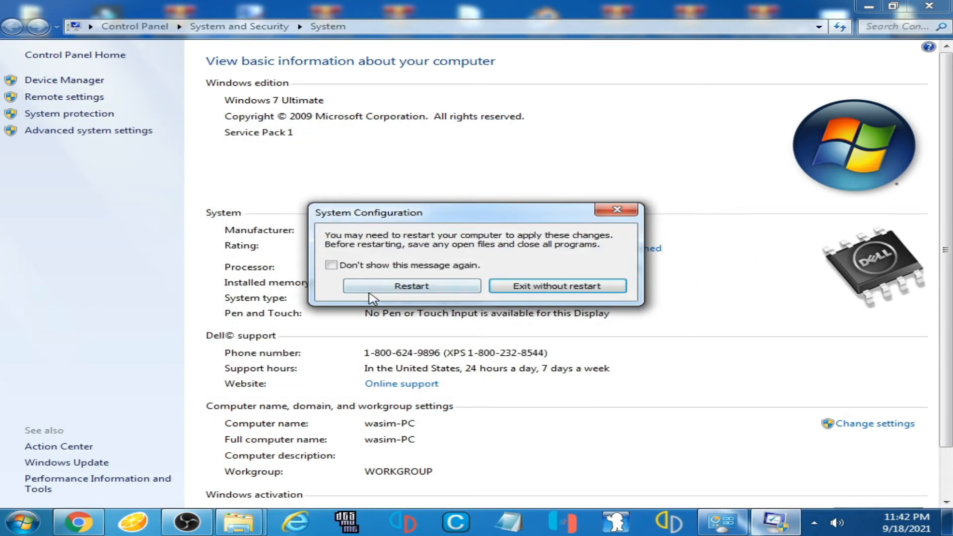
pyautogui.click(411, 286)
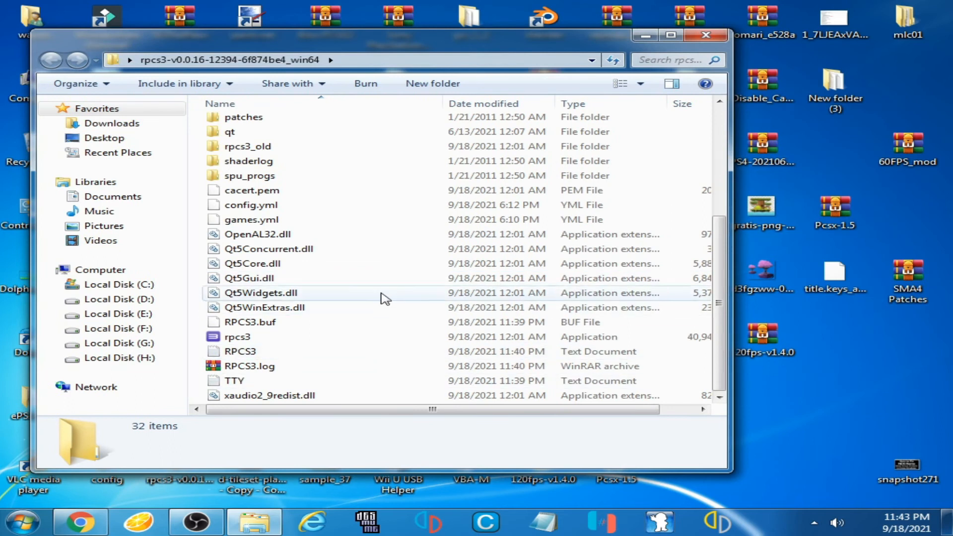
pyautogui.moveTo(380, 292)
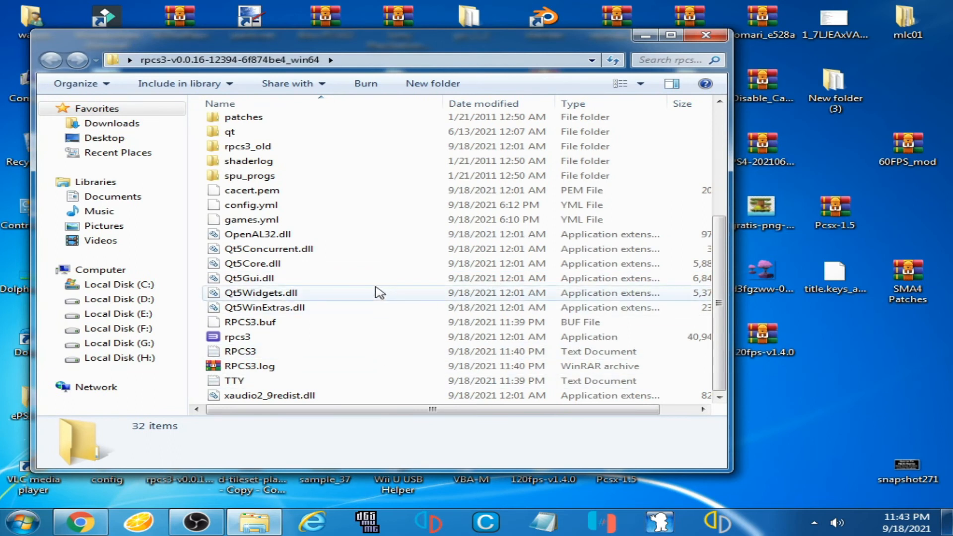
pyautogui.moveTo(830, 356)
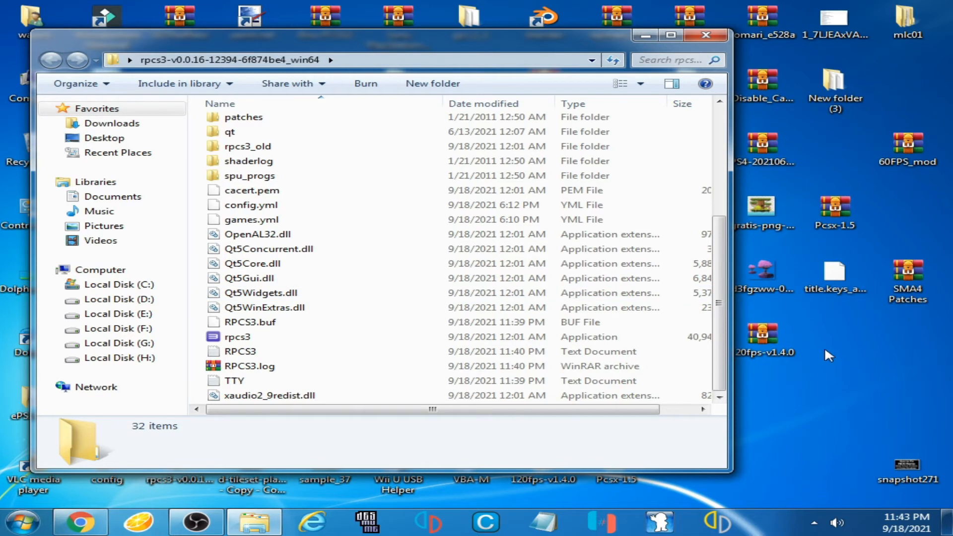
pyautogui.rightClick(830, 355)
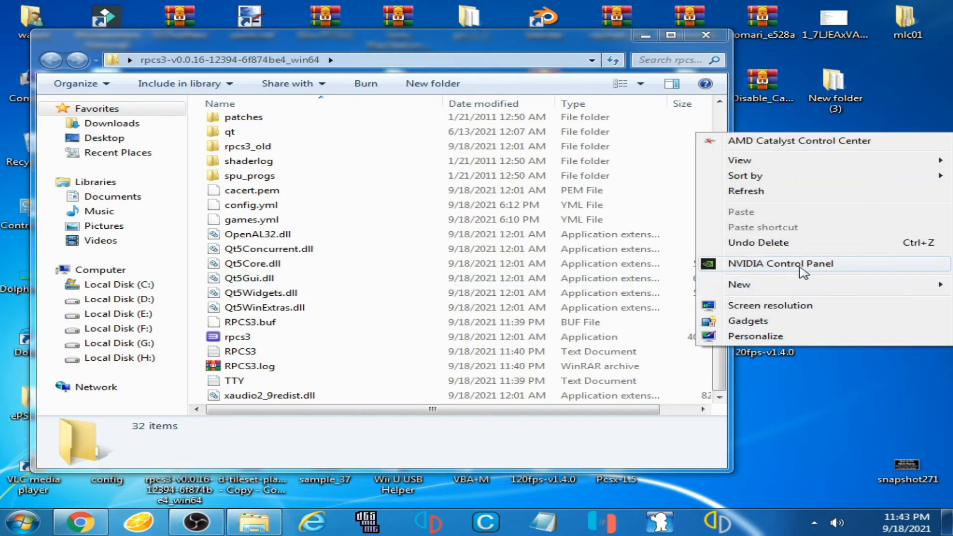
pyautogui.moveTo(772, 152)
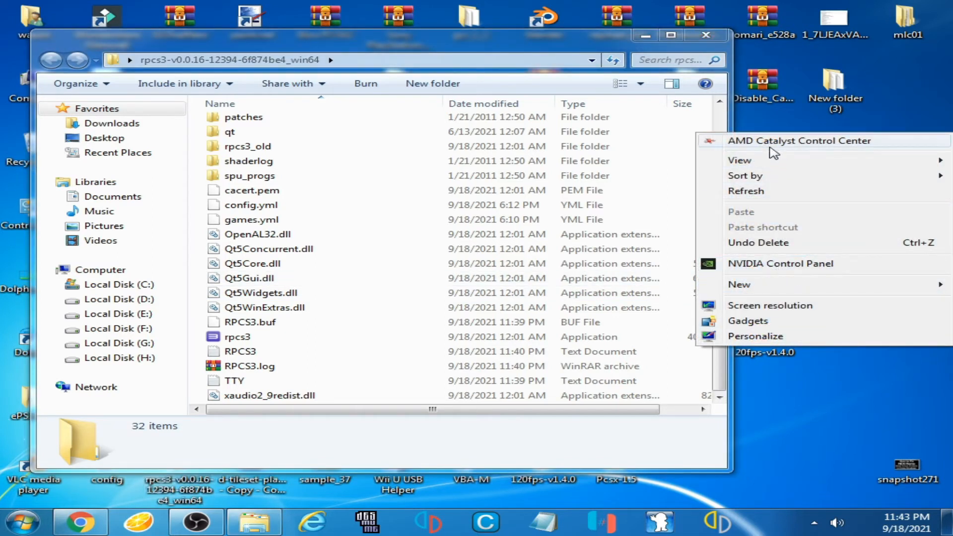
pyautogui.moveTo(775, 176)
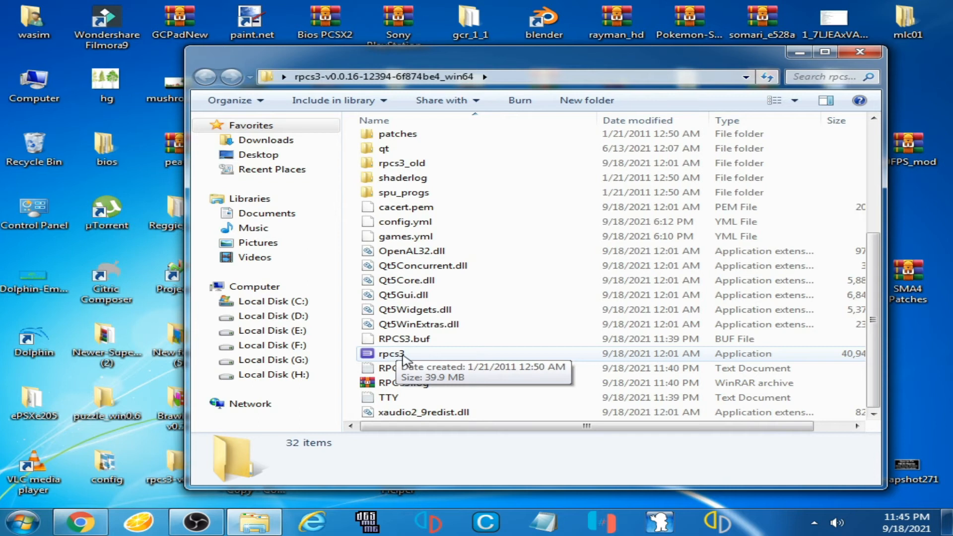
# Launch rpcs3.exe, then show the Windows 7 Ultimate system page with Xeon CPU and 8 GB RAM
pyautogui.doubleClick(392, 354)
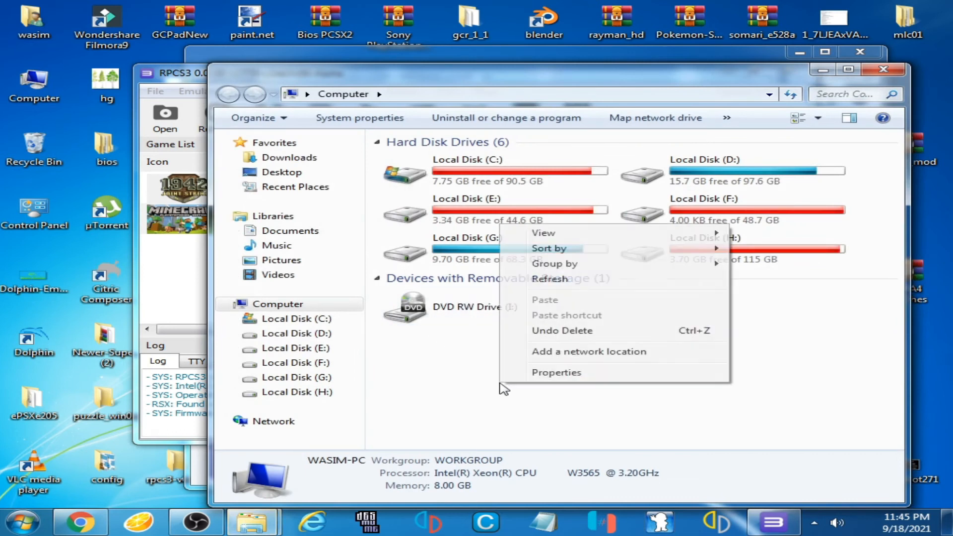
pyautogui.click(556, 373)
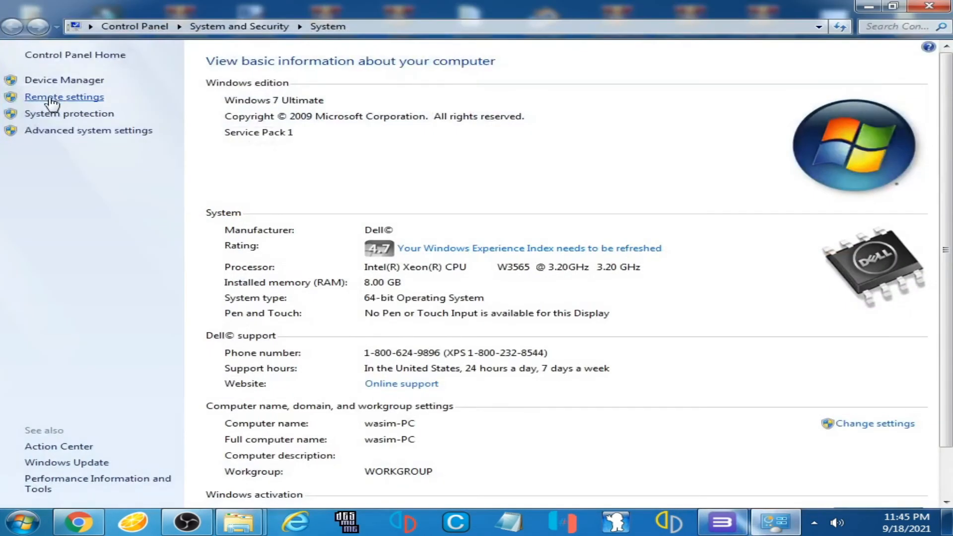
# Find the NVIDIA GeForce GTX 750 under display adapters and show its device menu
pyautogui.click(64, 79)
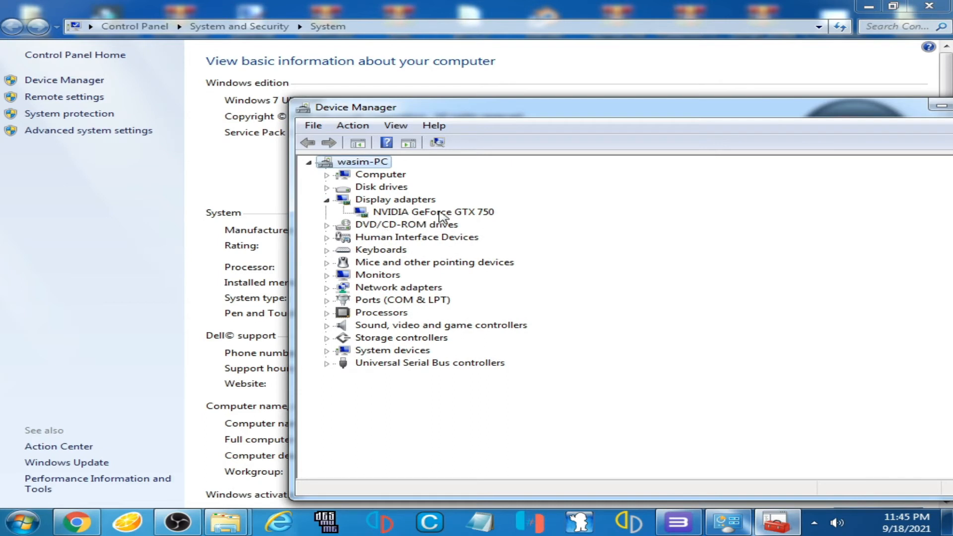
pyautogui.moveTo(470, 218)
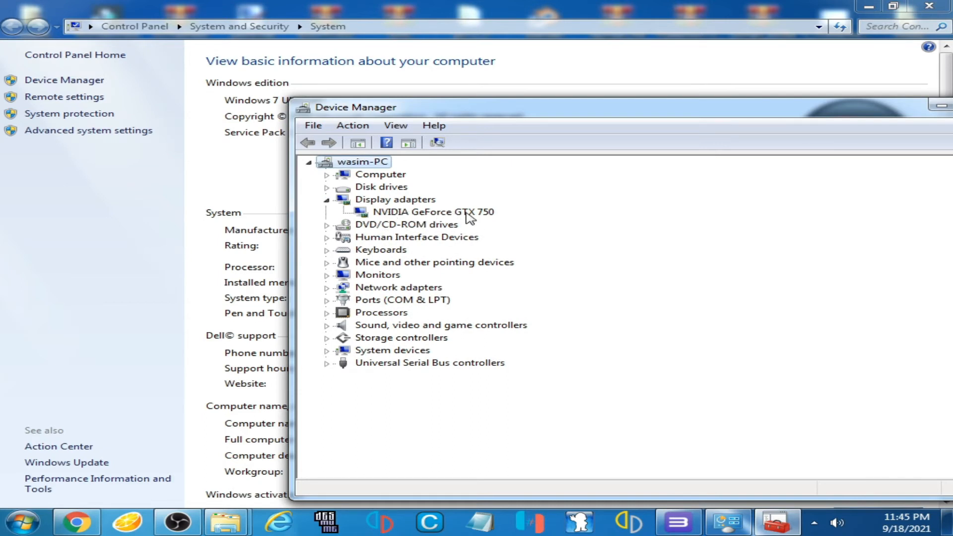
pyautogui.moveTo(500, 219)
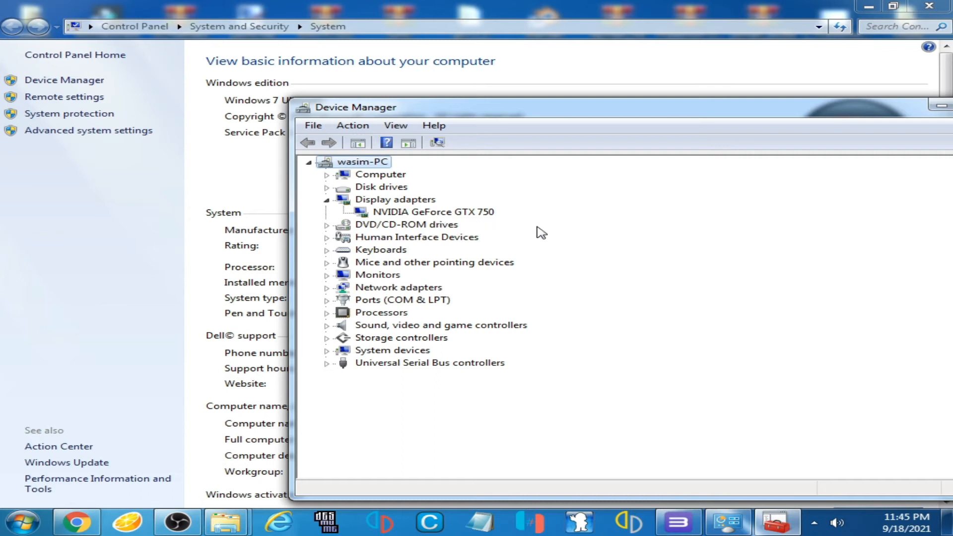
pyautogui.moveTo(441, 233)
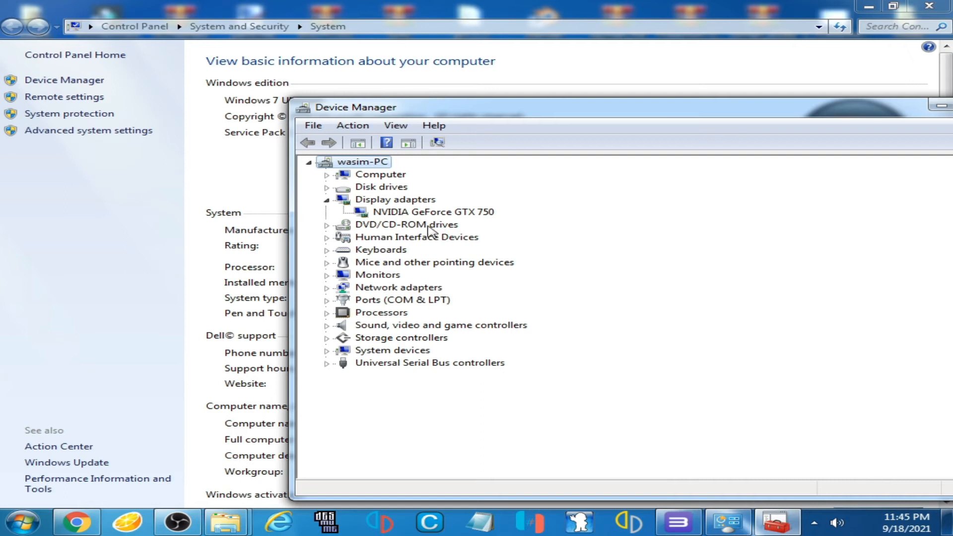
pyautogui.click(433, 211)
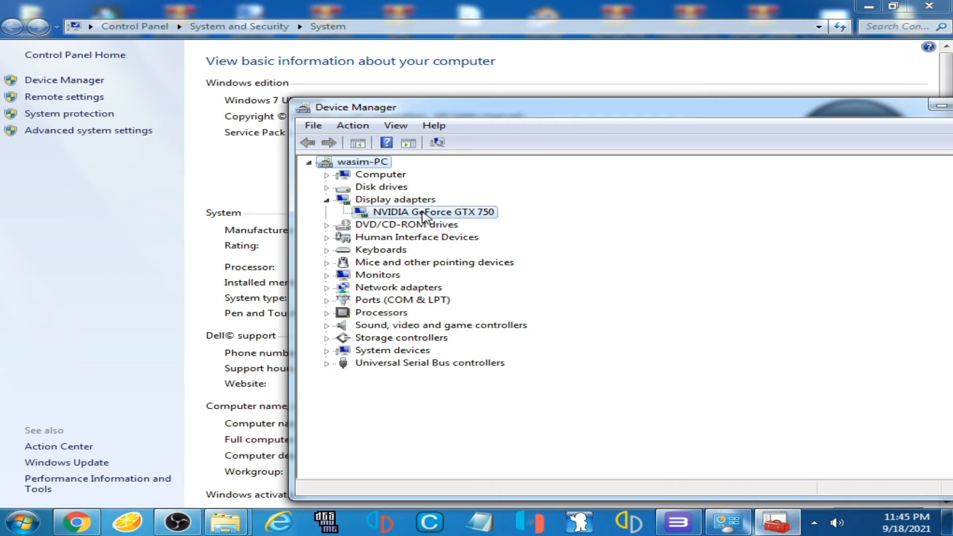
pyautogui.rightClick(432, 211)
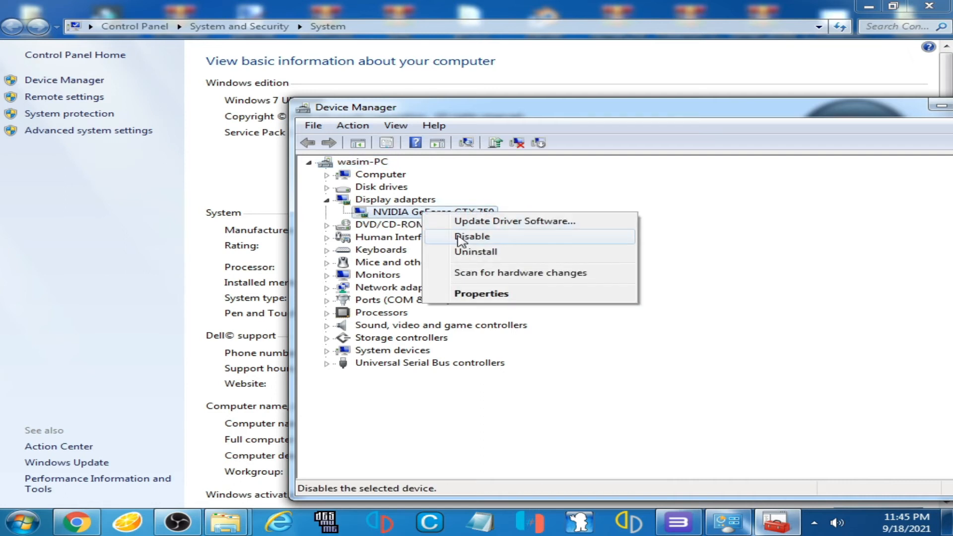
pyautogui.moveTo(484, 246)
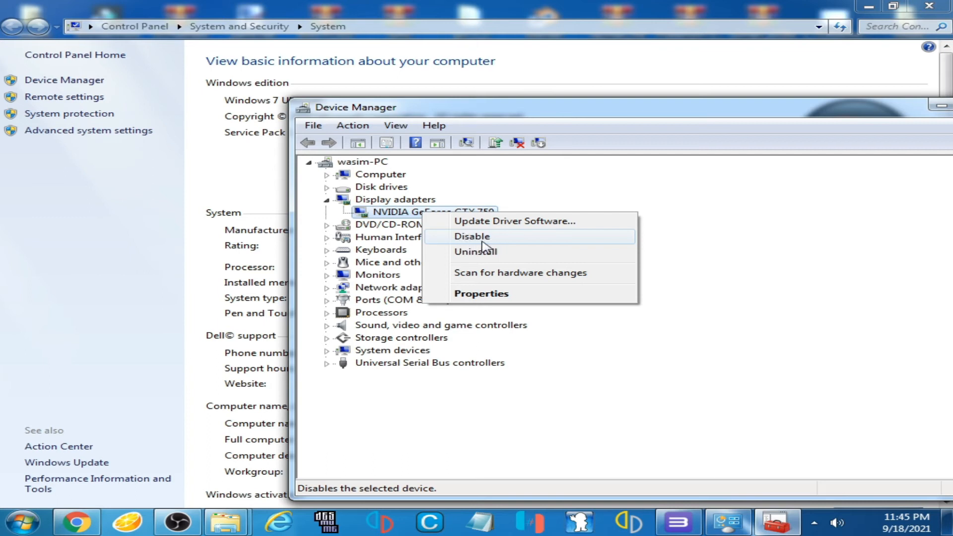
pyautogui.moveTo(483, 239)
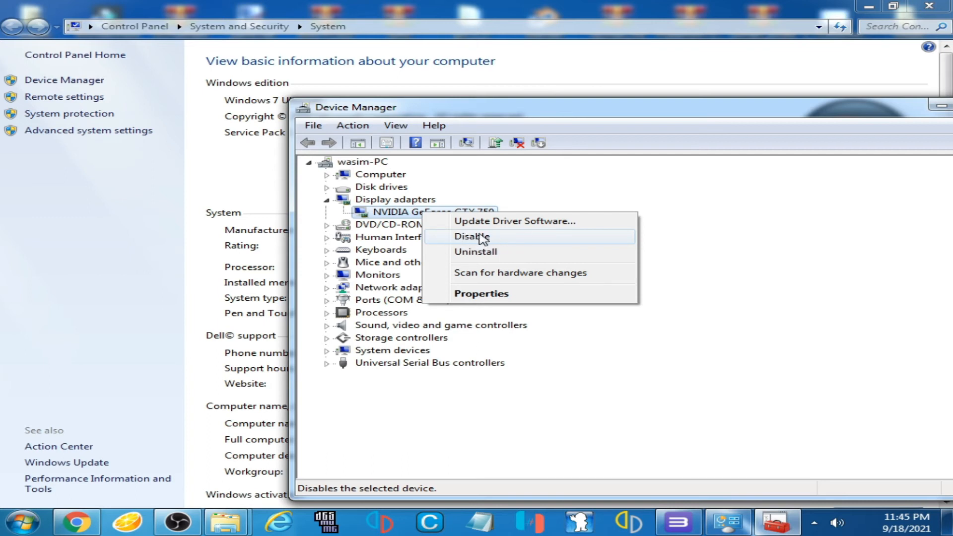
pyautogui.moveTo(513, 245)
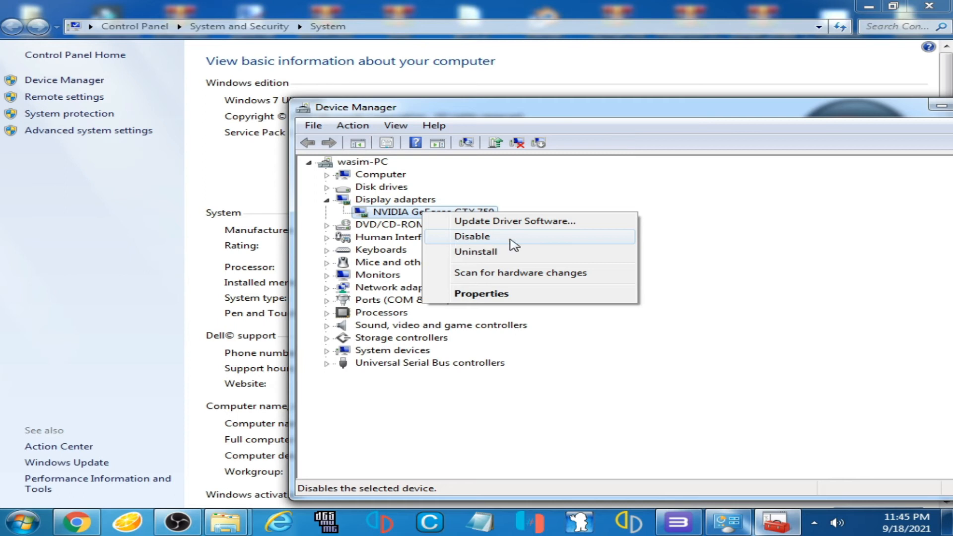
pyautogui.moveTo(483, 246)
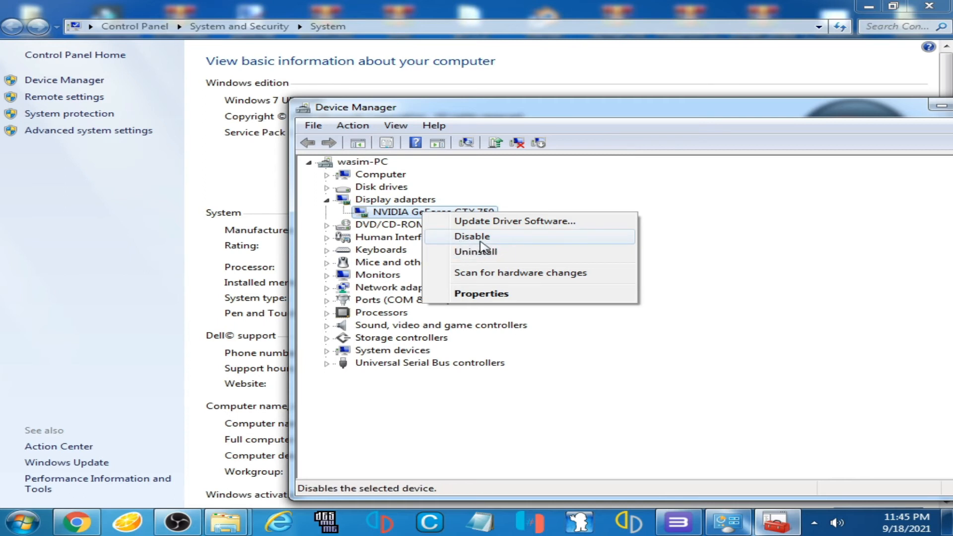
pyautogui.moveTo(401, 231)
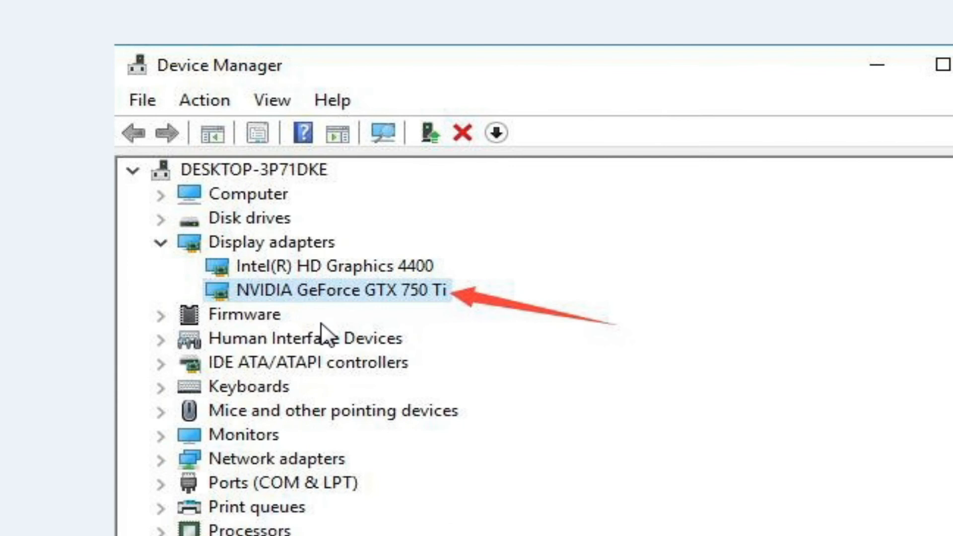
pyautogui.moveTo(283, 286)
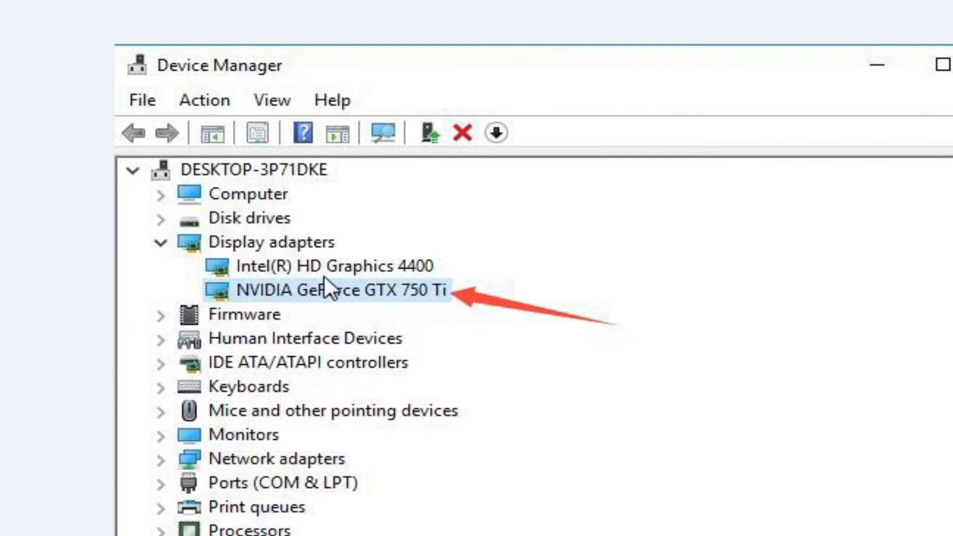
pyautogui.moveTo(349, 277)
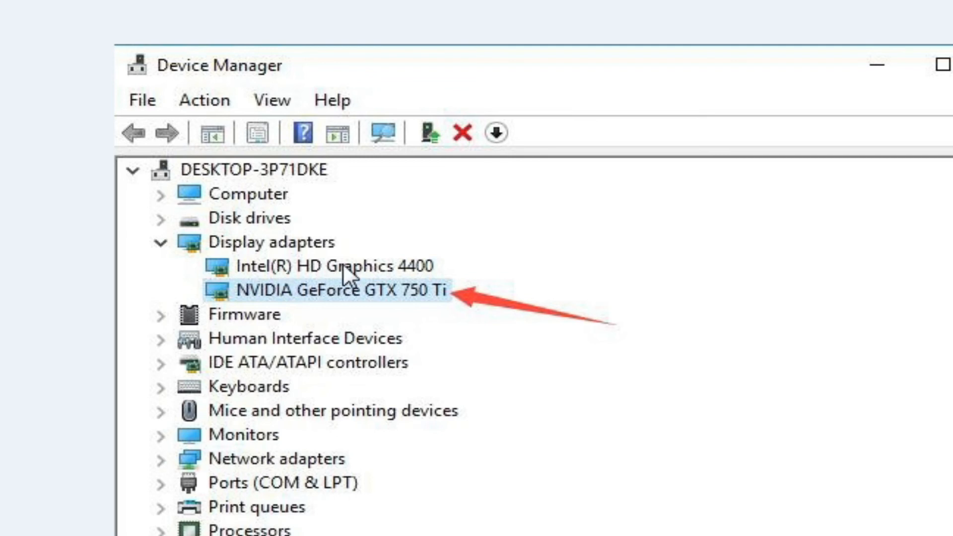
pyautogui.moveTo(369, 319)
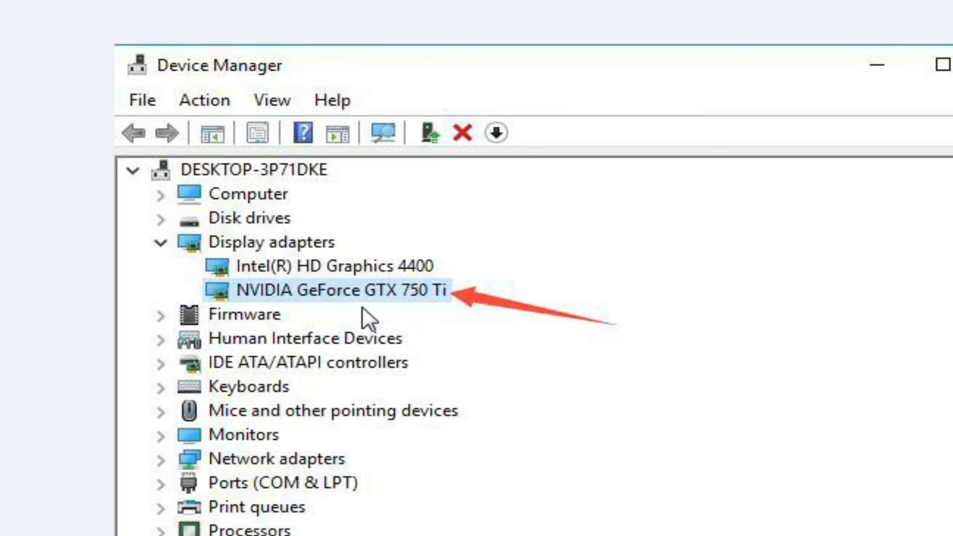
pyautogui.moveTo(365, 304)
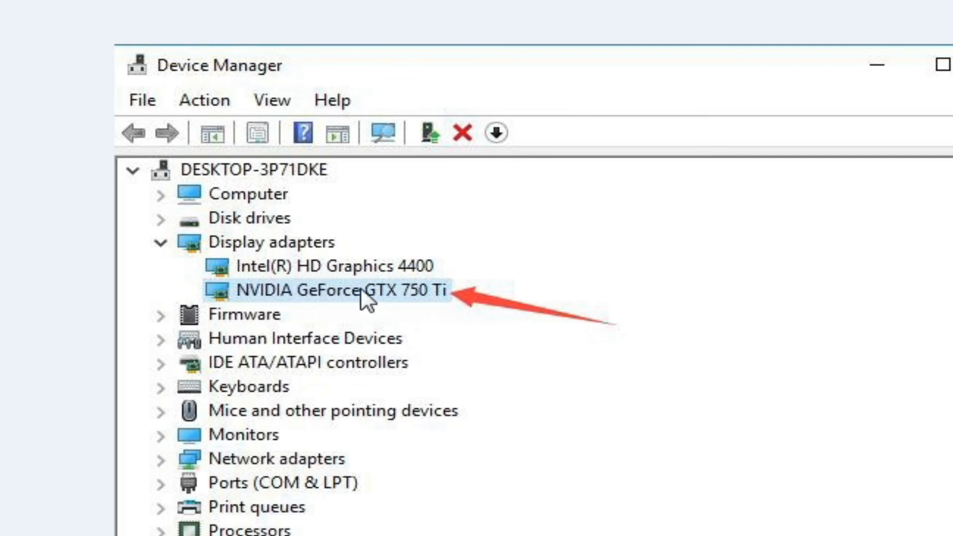
pyautogui.moveTo(270, 289)
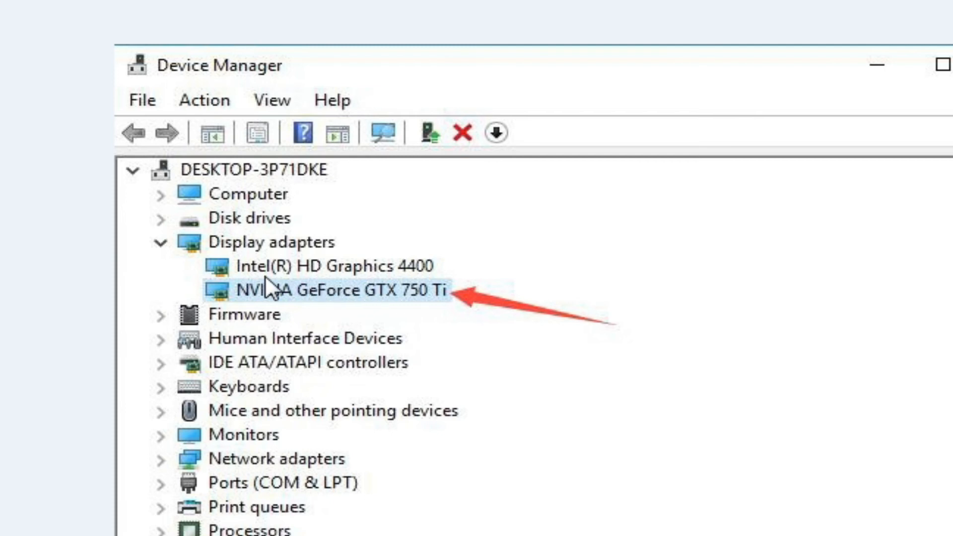
pyautogui.moveTo(333, 281)
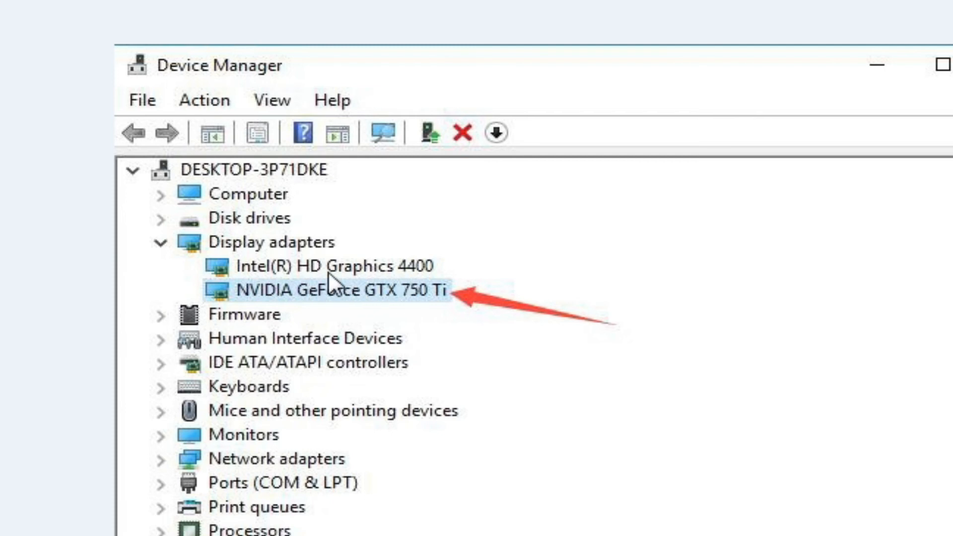
pyautogui.moveTo(358, 281)
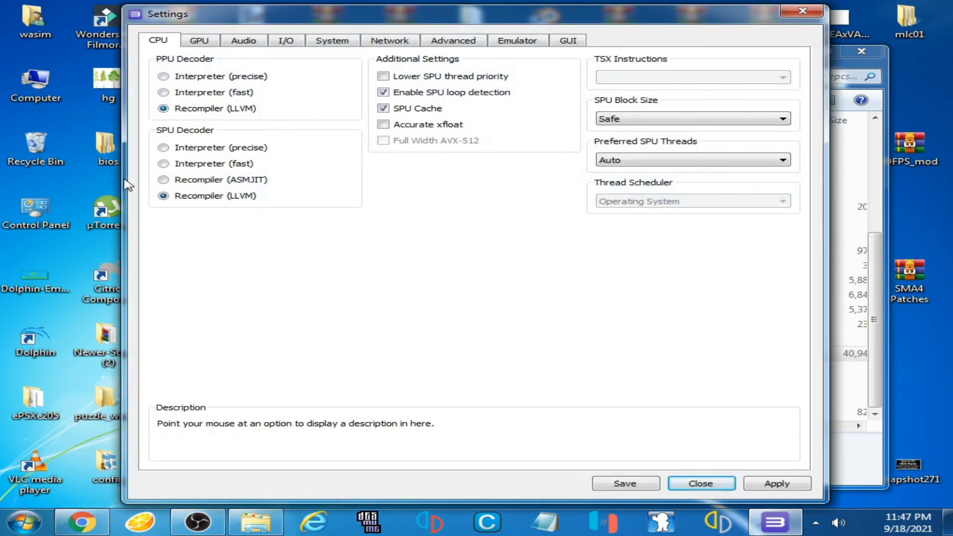
pyautogui.moveTo(212, 109)
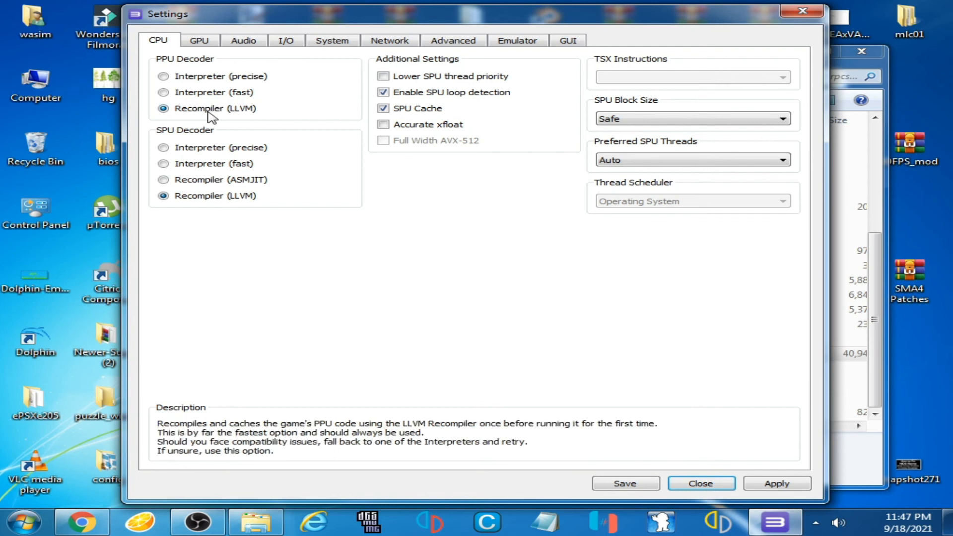
pyautogui.moveTo(241, 119)
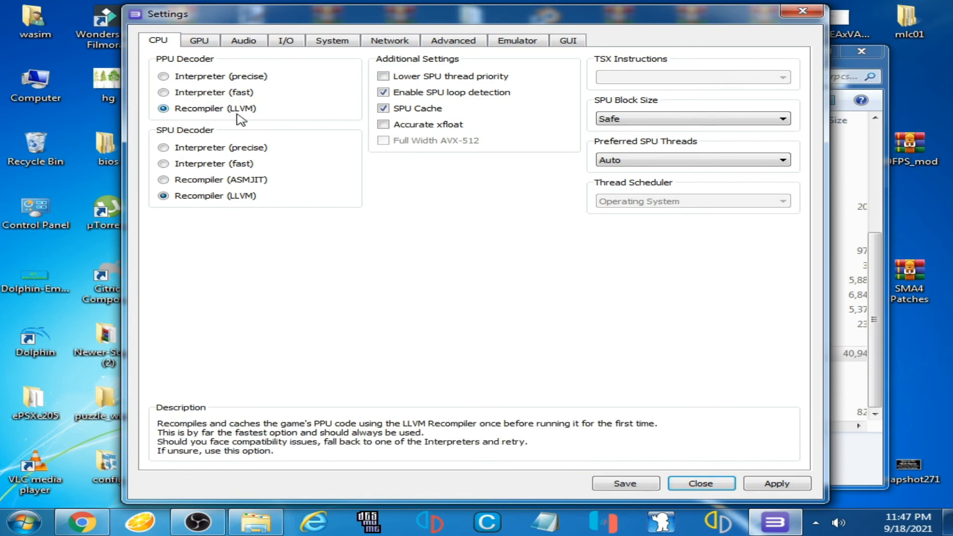
# Select Recompiler (LLVM) for SPU decoding and save the CPU settings
pyautogui.click(163, 196)
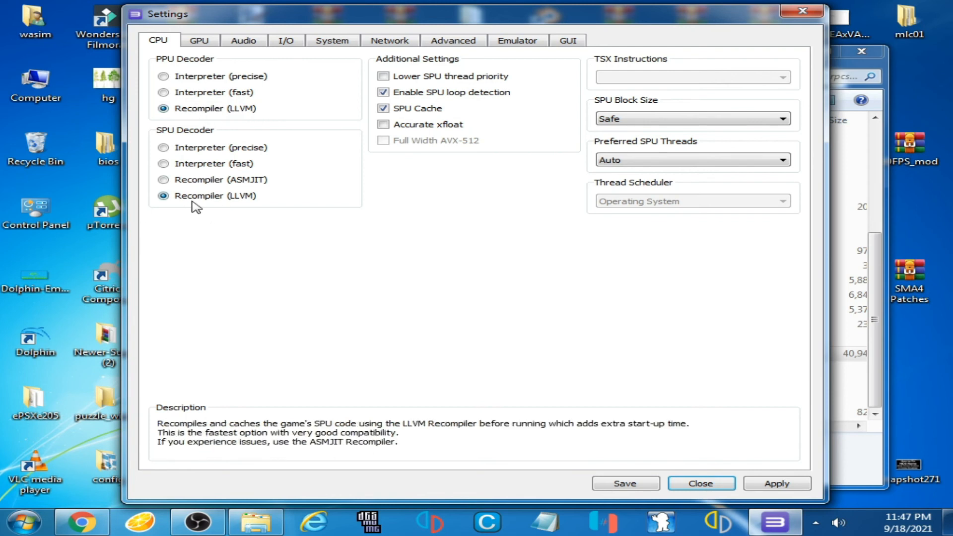
pyautogui.moveTo(171, 140)
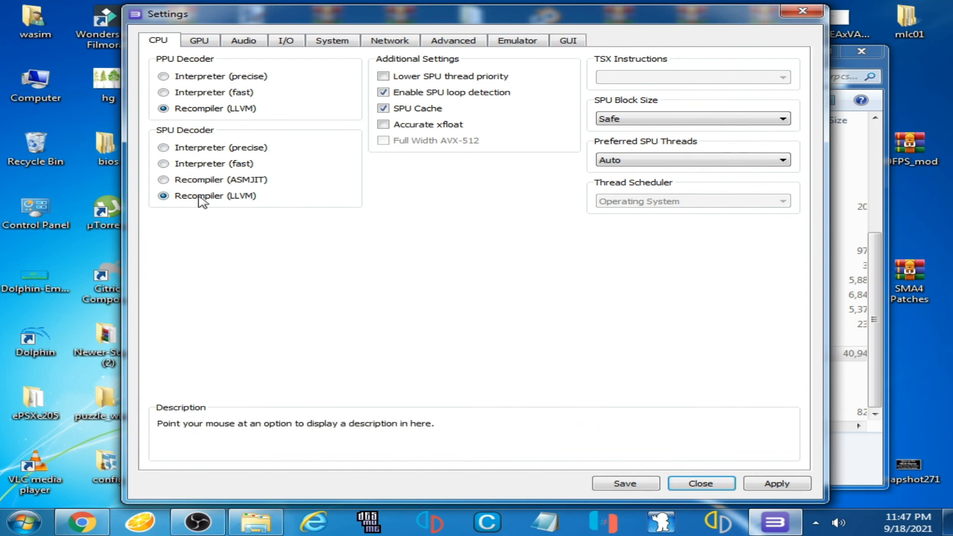
pyautogui.moveTo(626, 483)
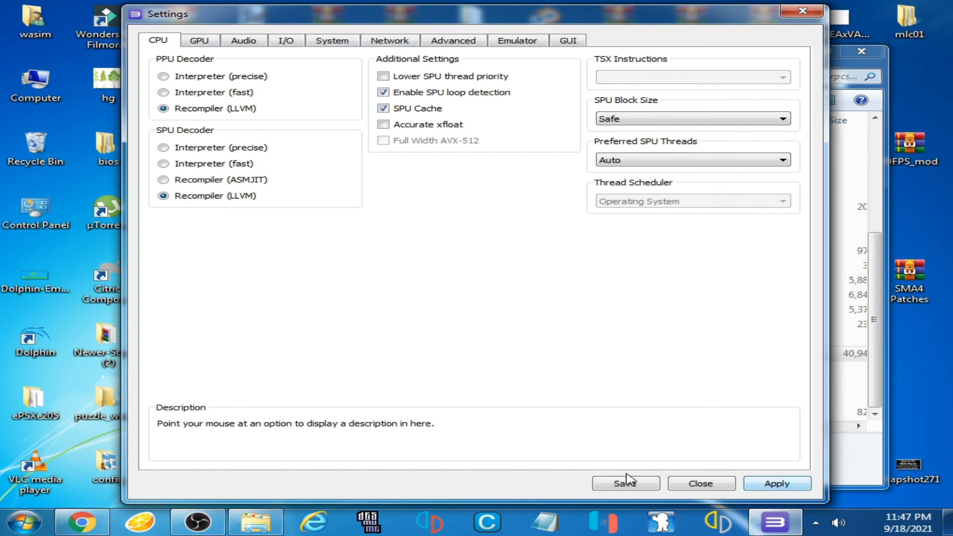
pyautogui.click(626, 484)
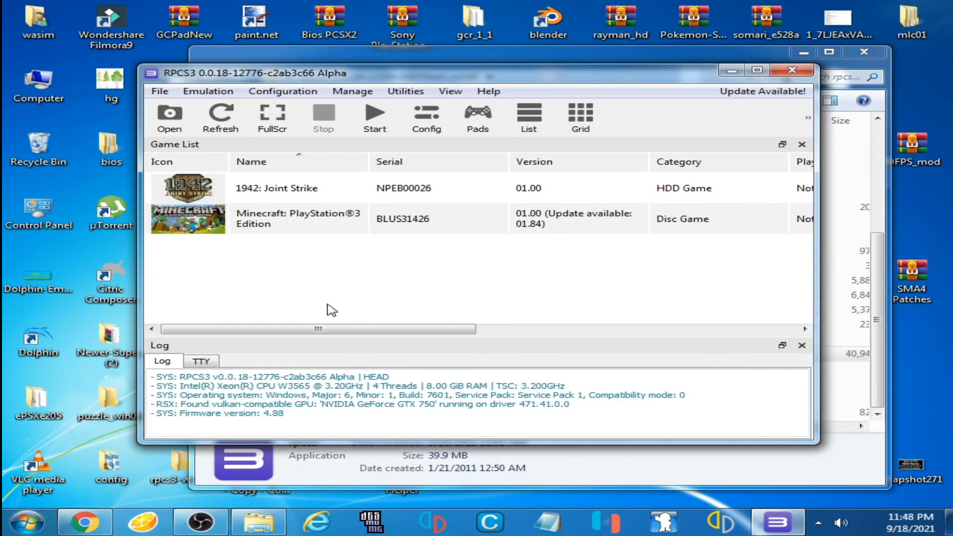
pyautogui.moveTo(323, 317)
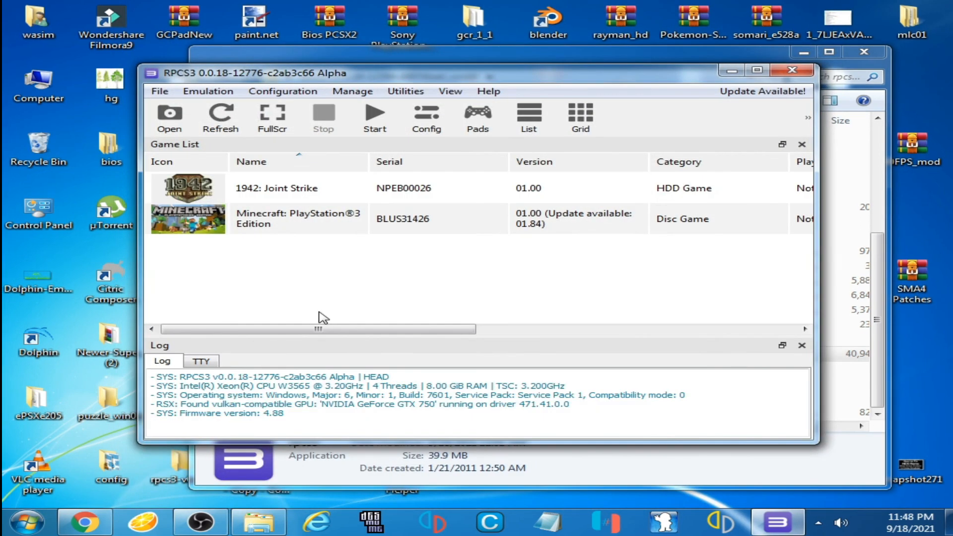